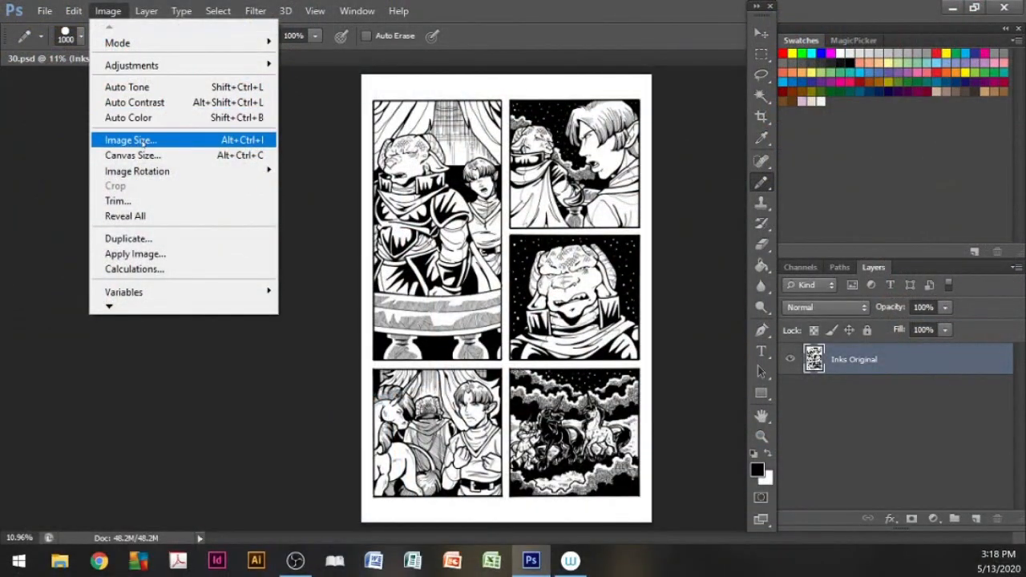
Select the ink lines via the RGB channel, invert the selection, and add a new empty layer.
{"action": "left_click", "coordinate": [129, 139]}
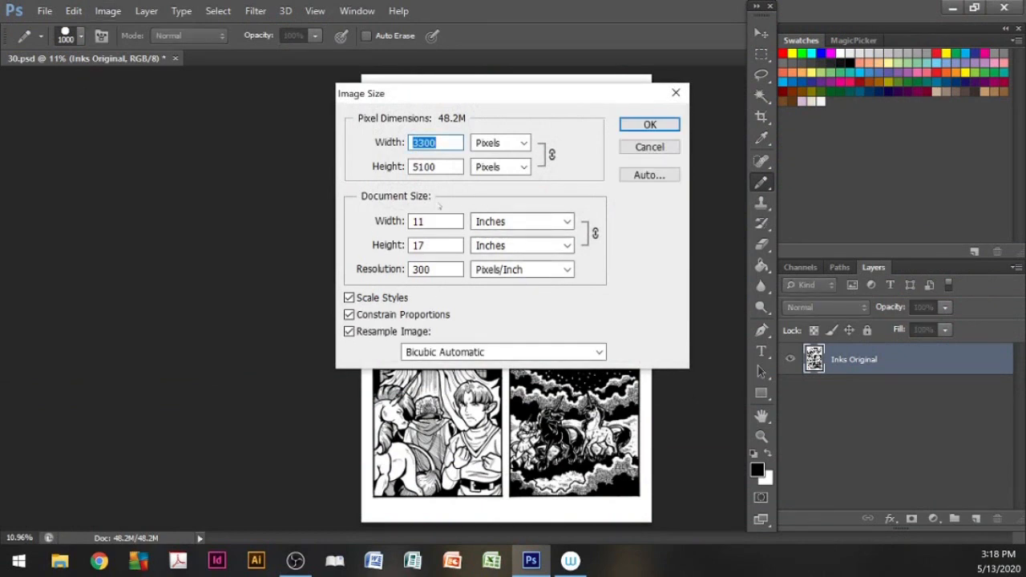
{"action": "mouse_move", "coordinate": [660, 380]}
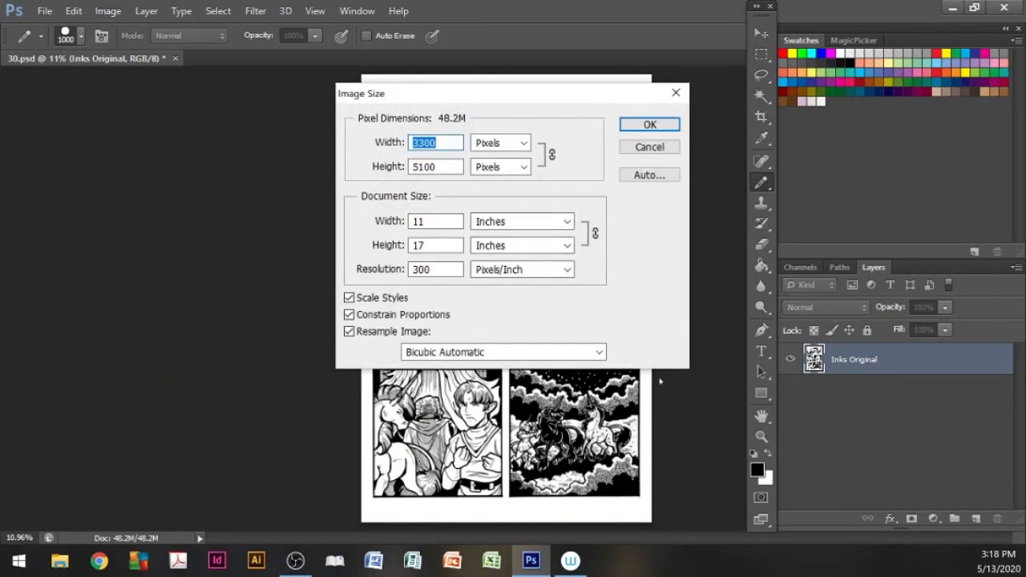
{"action": "left_click", "coordinate": [435, 269]}
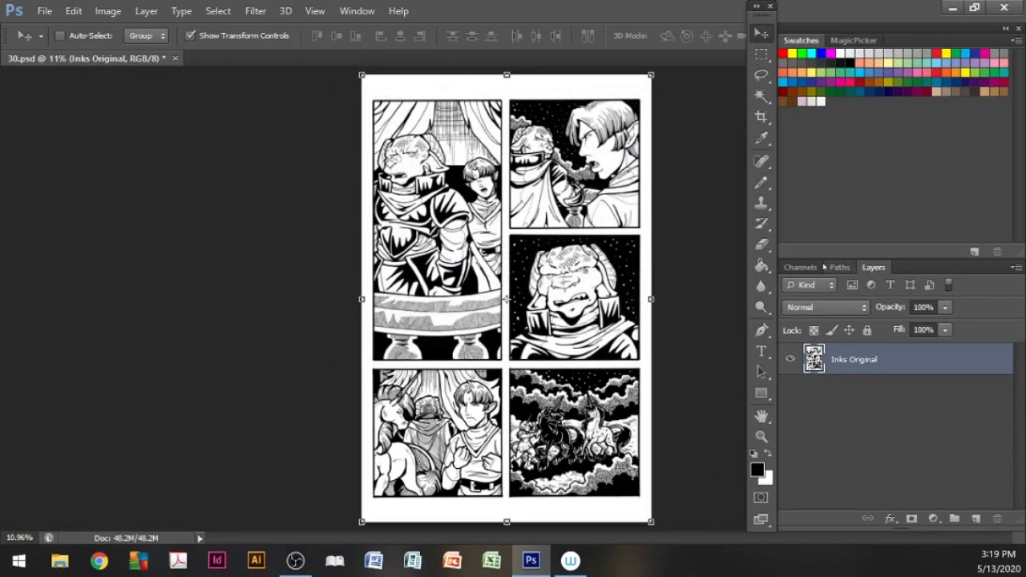
{"action": "left_click", "coordinate": [799, 267]}
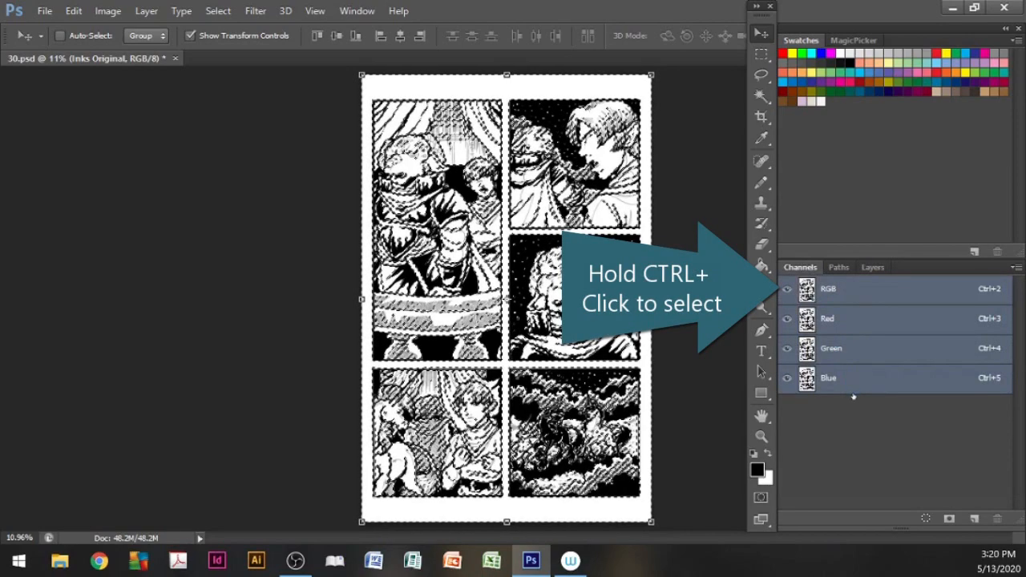
{"action": "left_click", "coordinate": [218, 11]}
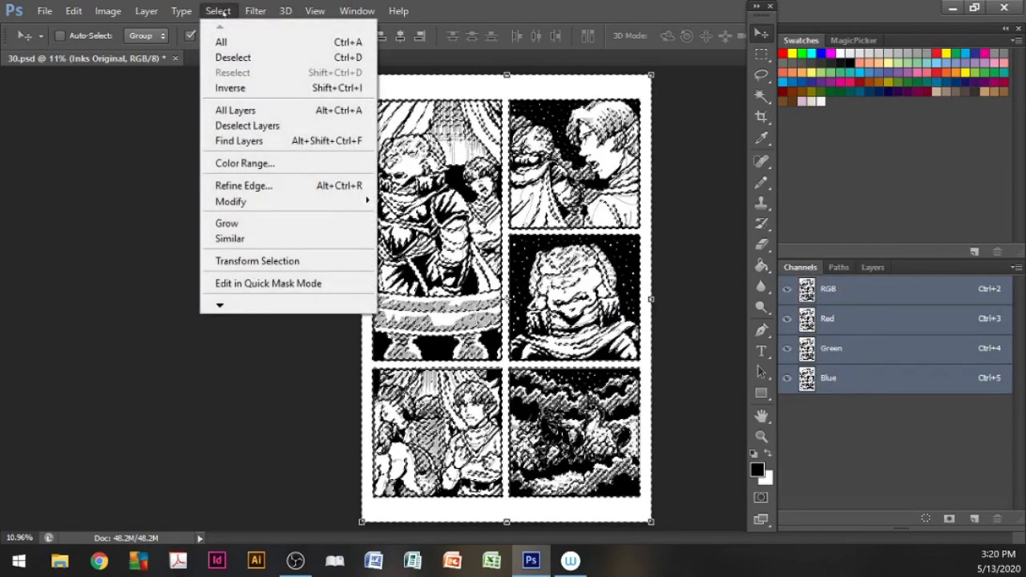
{"action": "left_click", "coordinate": [221, 41]}
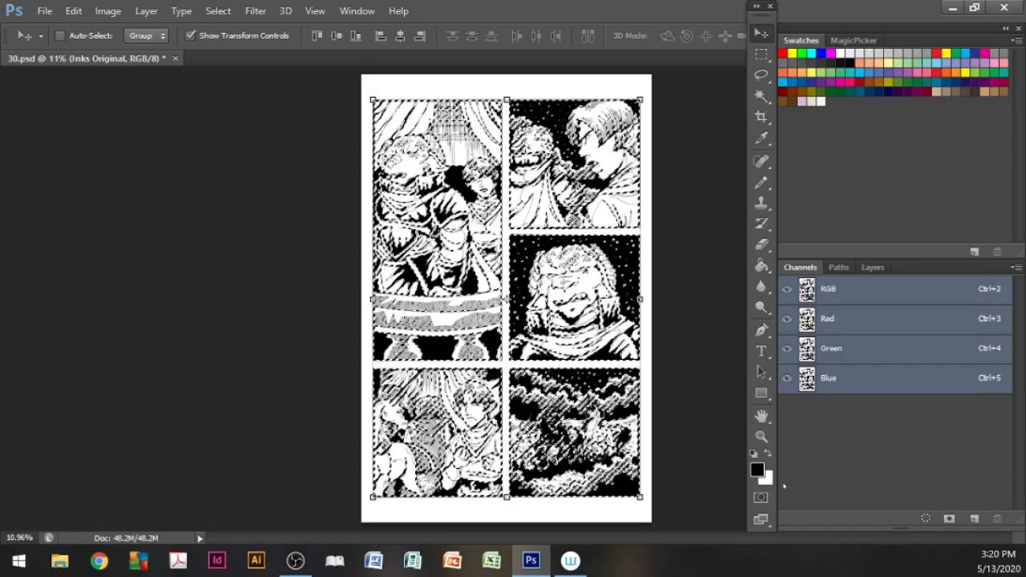
{"action": "left_click", "coordinate": [873, 267]}
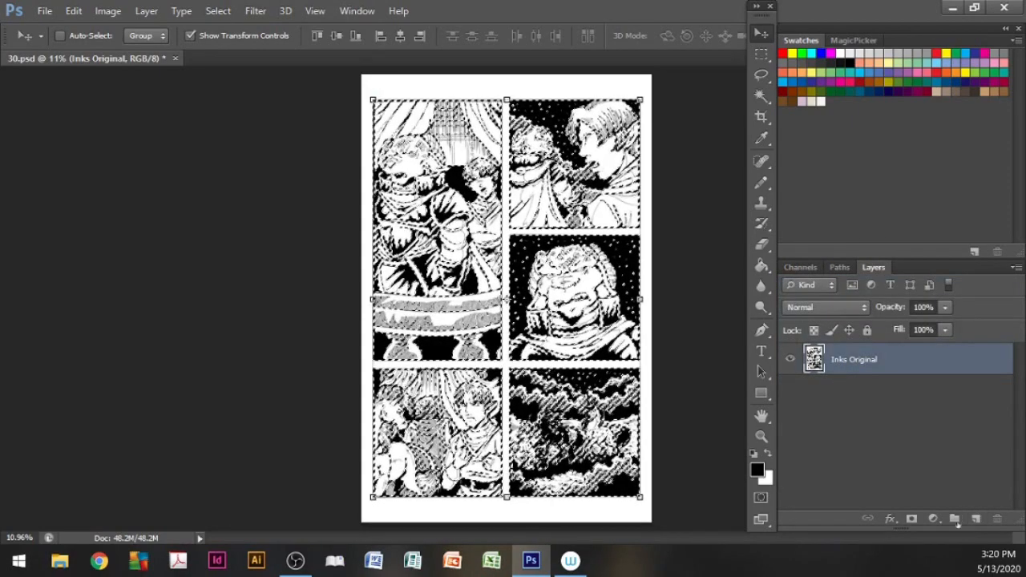
{"action": "left_click", "coordinate": [975, 519]}
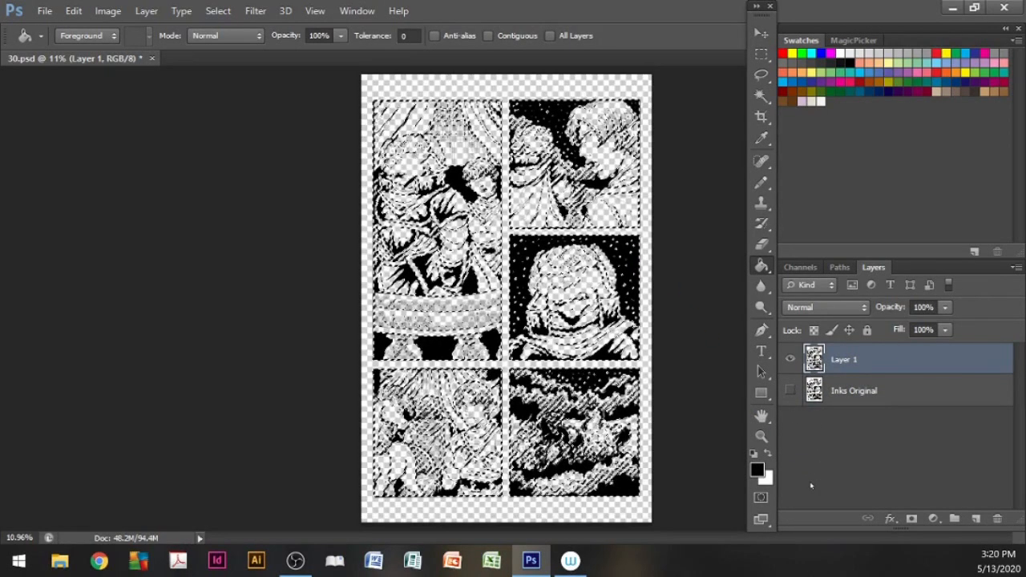
Deselect, show Inks Original again and set its blend mode to Multiply.
{"action": "left_click", "coordinate": [217, 11]}
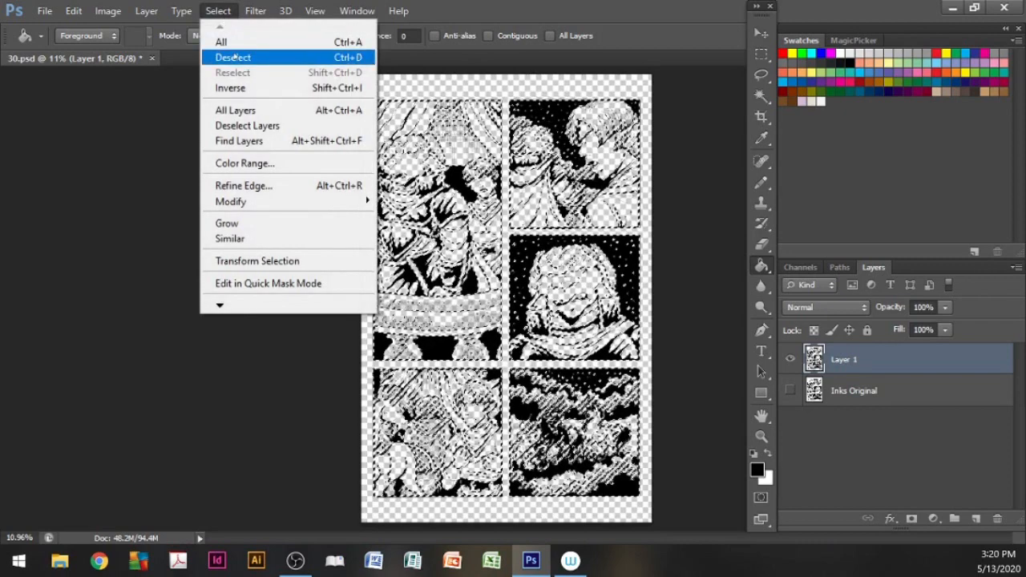
{"action": "left_click", "coordinate": [233, 56]}
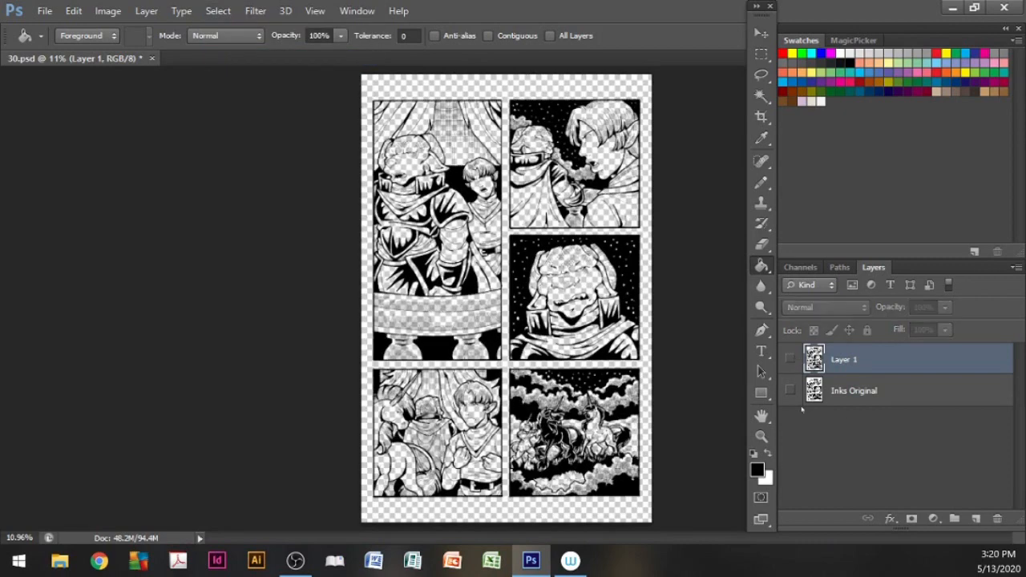
{"action": "left_click", "coordinate": [789, 390]}
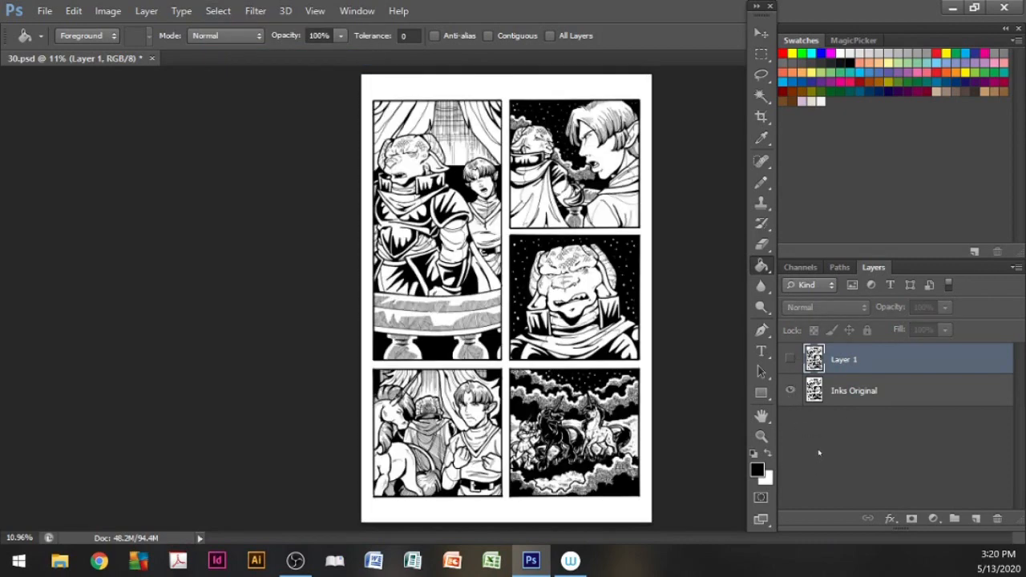
{"action": "left_click", "coordinate": [853, 390]}
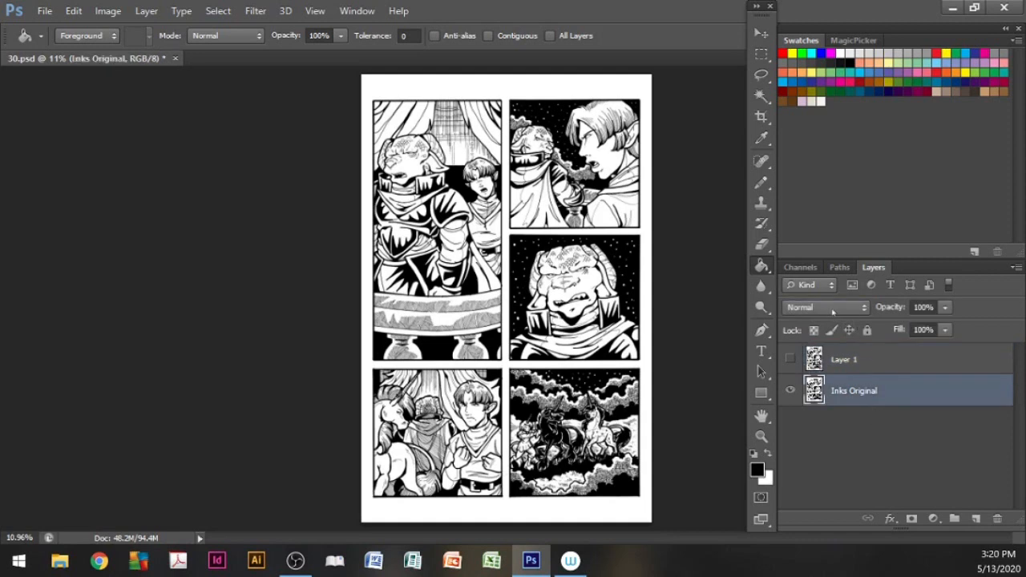
{"action": "left_click", "coordinate": [824, 307]}
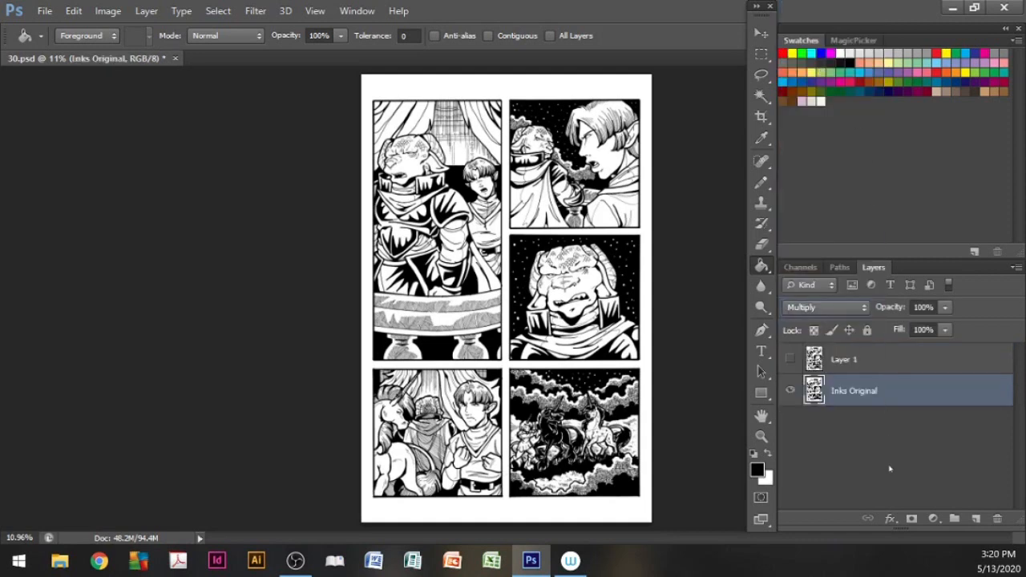
{"action": "mouse_move", "coordinate": [879, 422]}
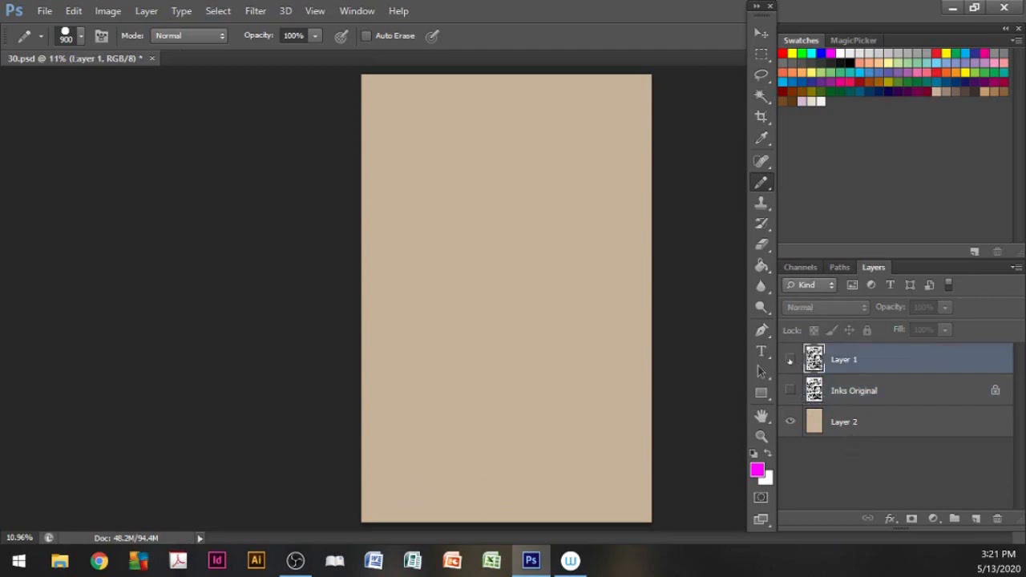
Make the extracted line art layer, Layer 1, visible again.
{"action": "left_click", "coordinate": [790, 359]}
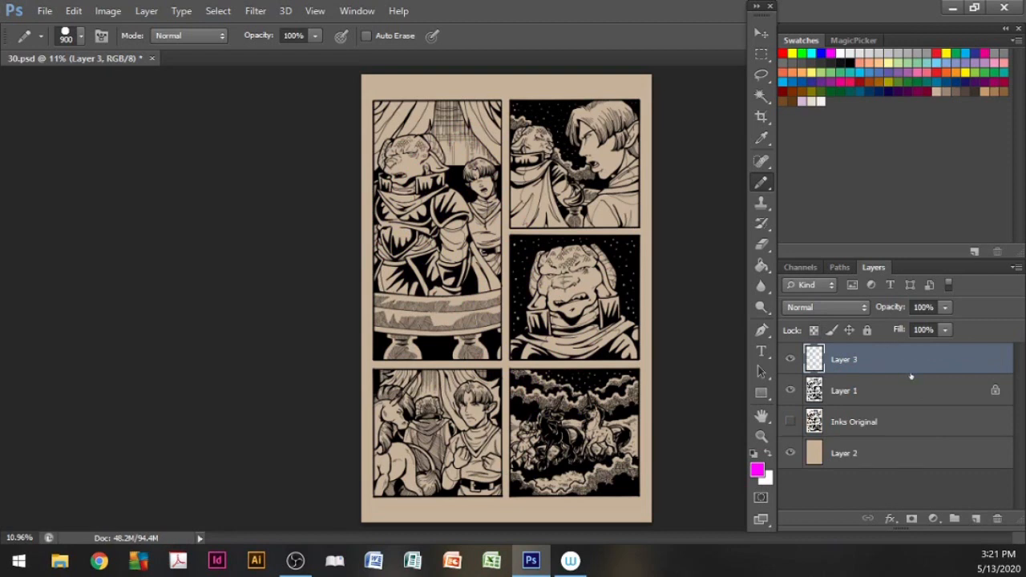
{"action": "mouse_move", "coordinate": [909, 374]}
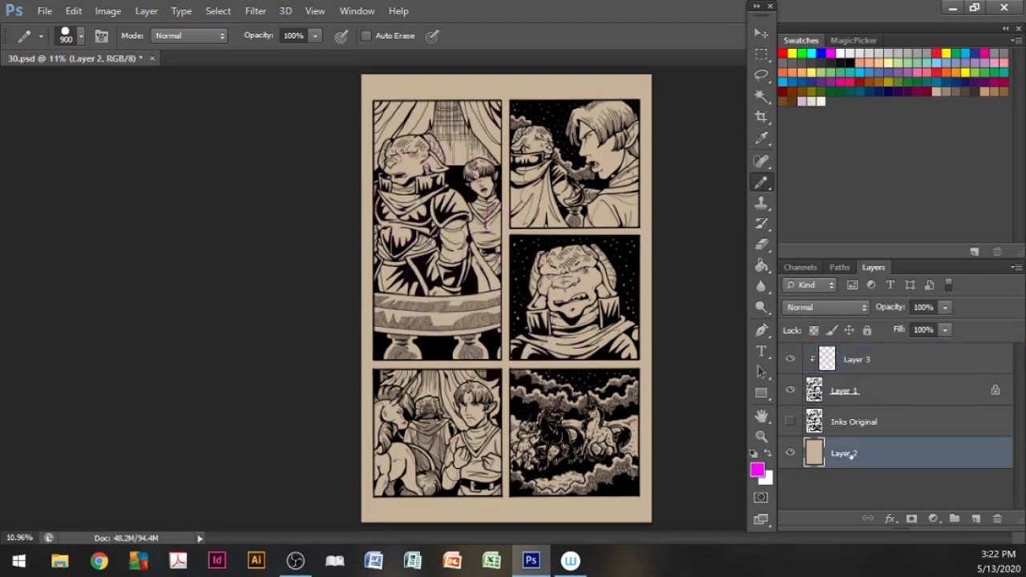
Rename the tan Layer 2 to 'Flats' in the Layers panel.
{"action": "double_click", "coordinate": [844, 453]}
{"action": "type", "text": "Flats"}
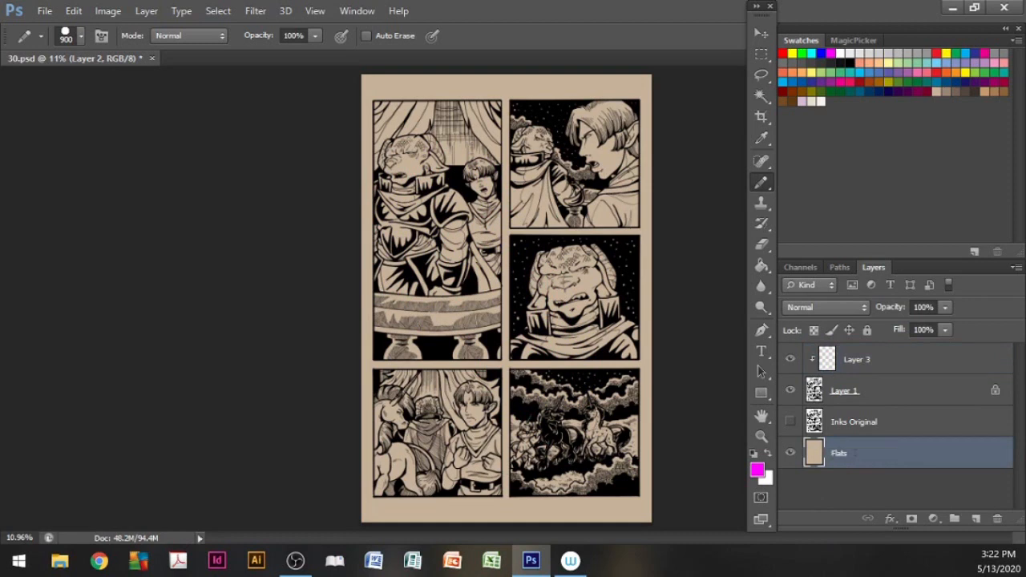
{"action": "left_click", "coordinate": [838, 453]}
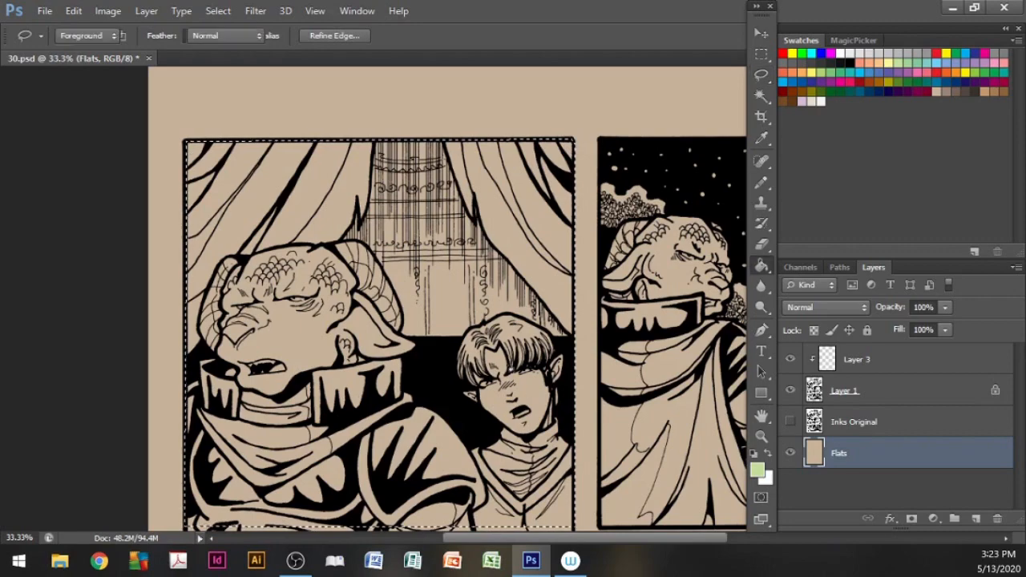
Fill the first panel's selection with pale green and zoom back out.
{"action": "left_click", "coordinate": [449, 505]}
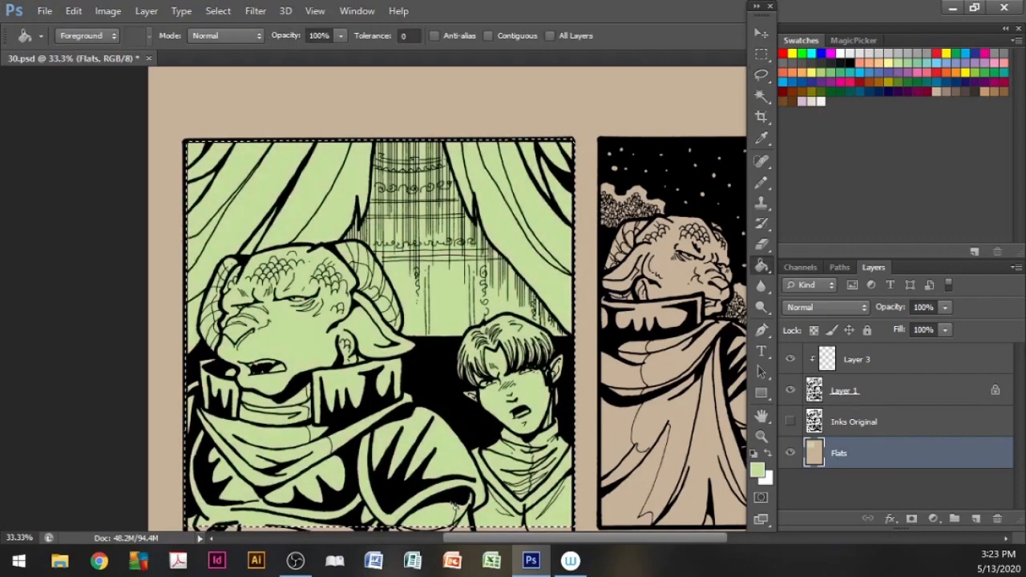
{"action": "scroll", "scroll_direction": "down", "scroll_amount": 3}
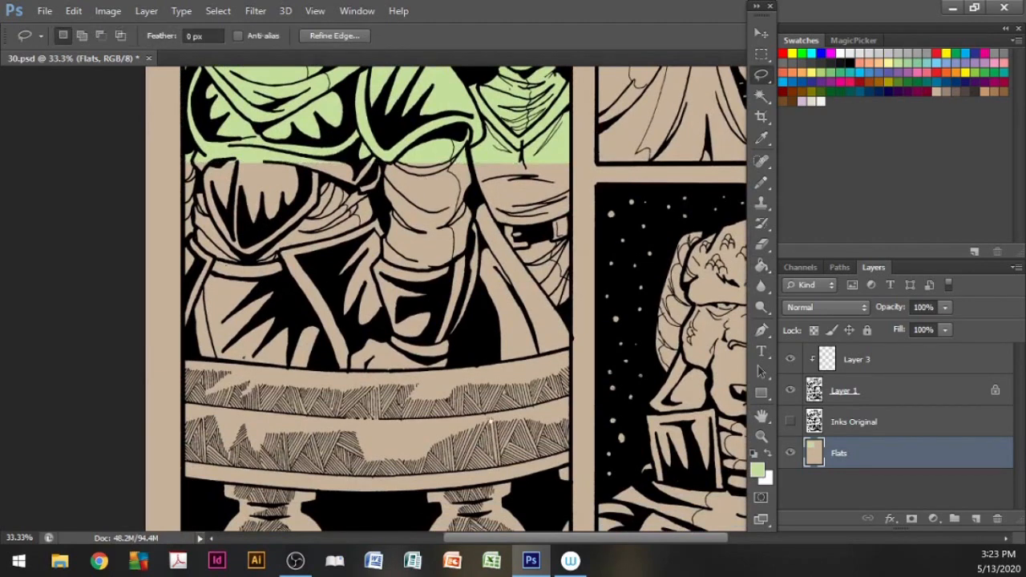
{"action": "scroll", "scroll_direction": "down", "scroll_amount": 3}
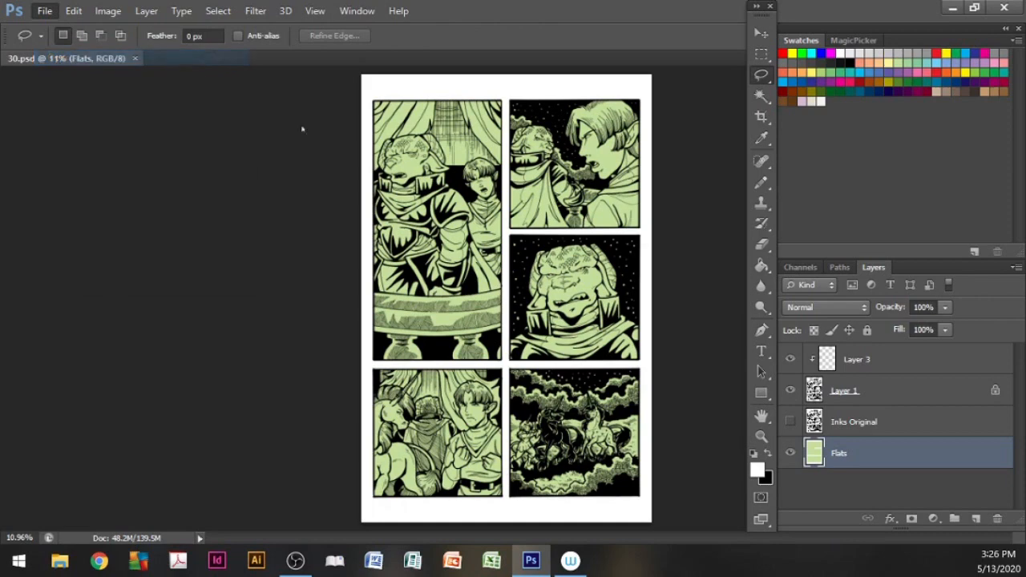
Open 21.tif and sample a colour from it with the Eyedropper.
{"action": "left_click", "coordinate": [44, 10]}
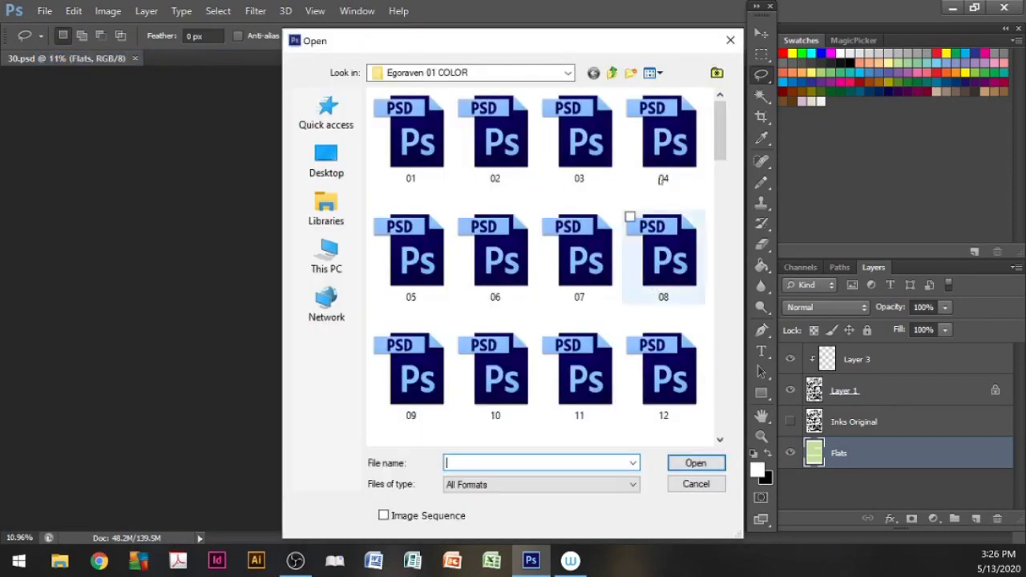
{"action": "scroll", "scroll_direction": "down", "scroll_amount": 3}
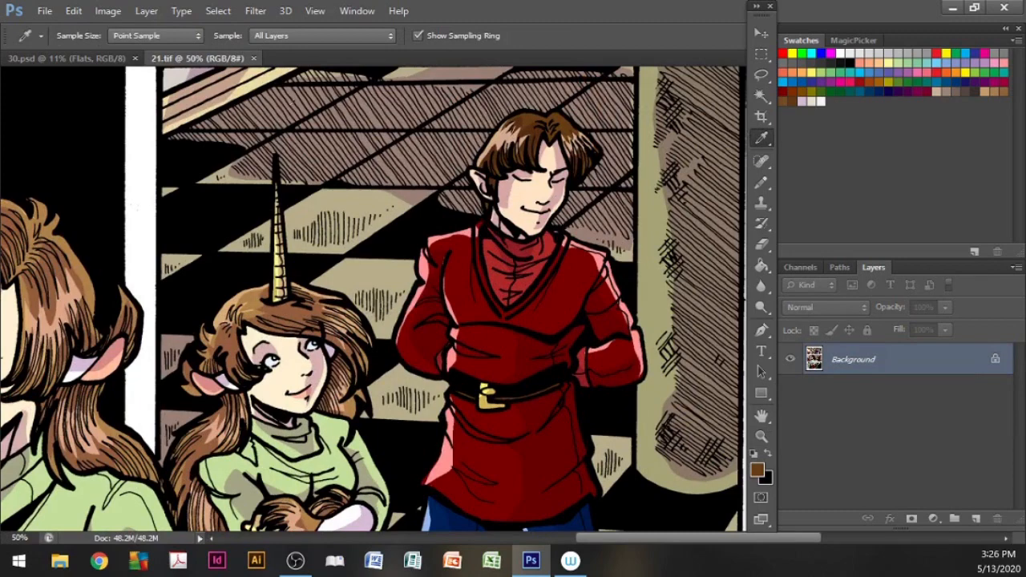
{"action": "left_click", "coordinate": [66, 58]}
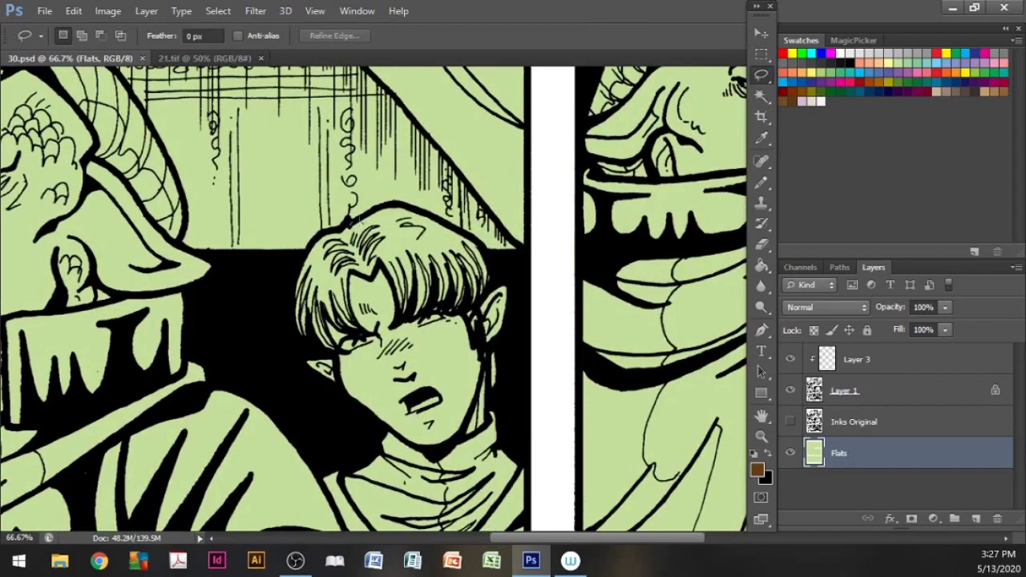
Lasso a region of the panel to fill with a flat colour.
{"action": "left_click_drag", "start_coordinate": [365, 220], "coordinate": [481, 309]}
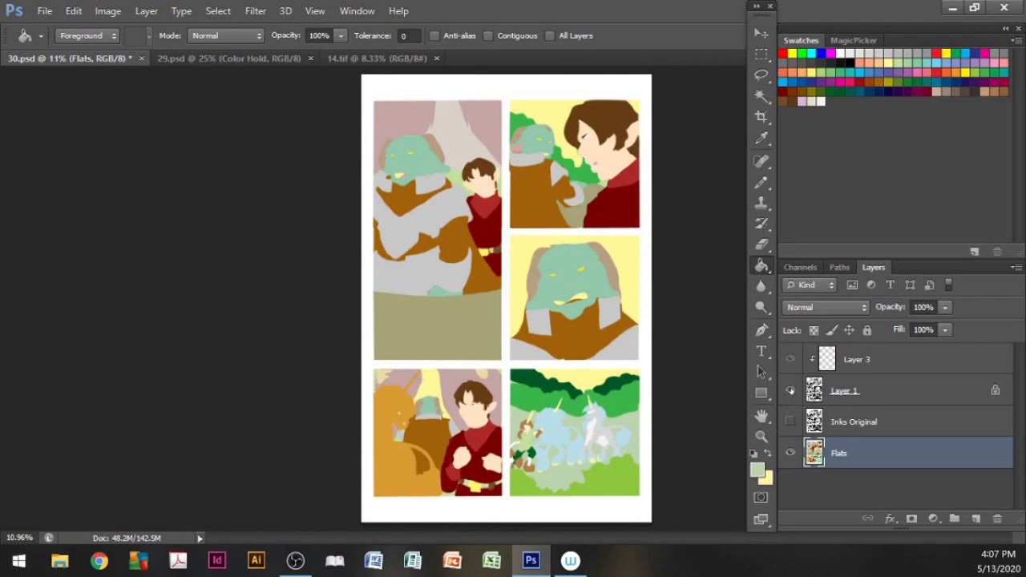
Show the line art, duplicate the Flats layer, and rename the original 'Flats original'.
{"action": "left_click", "coordinate": [790, 422]}
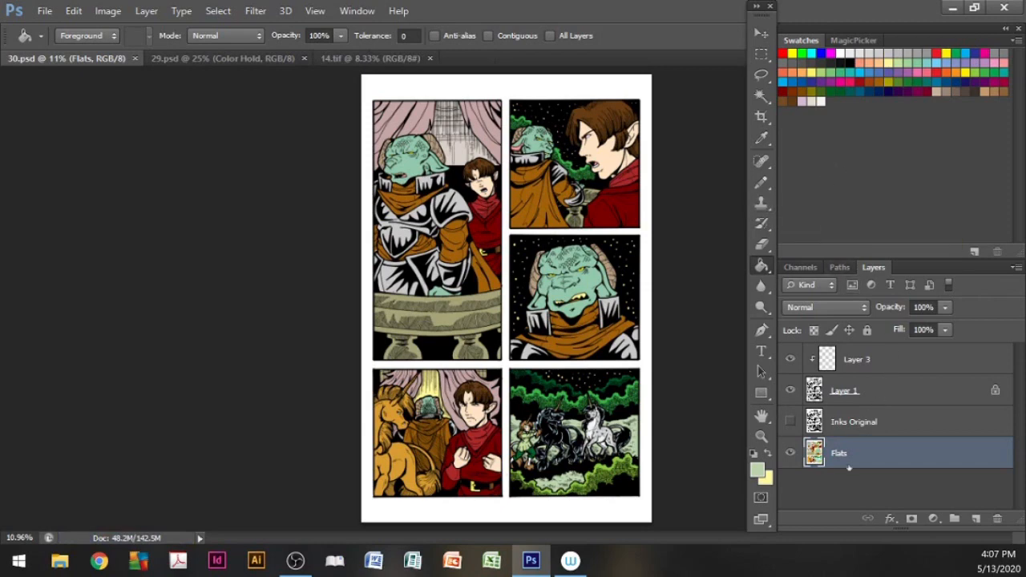
{"action": "right_click", "coordinate": [838, 452]}
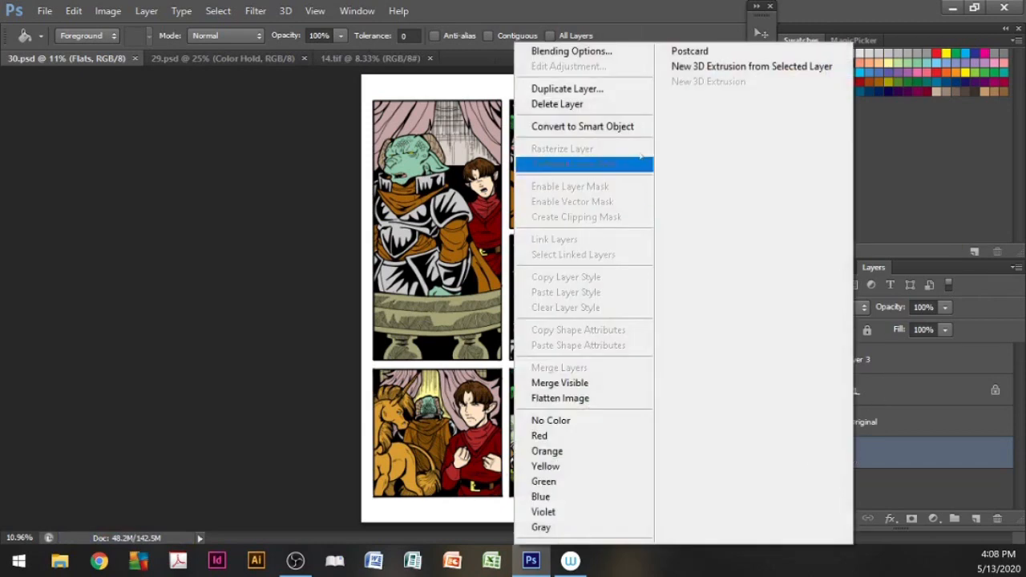
{"action": "left_click", "coordinate": [566, 88]}
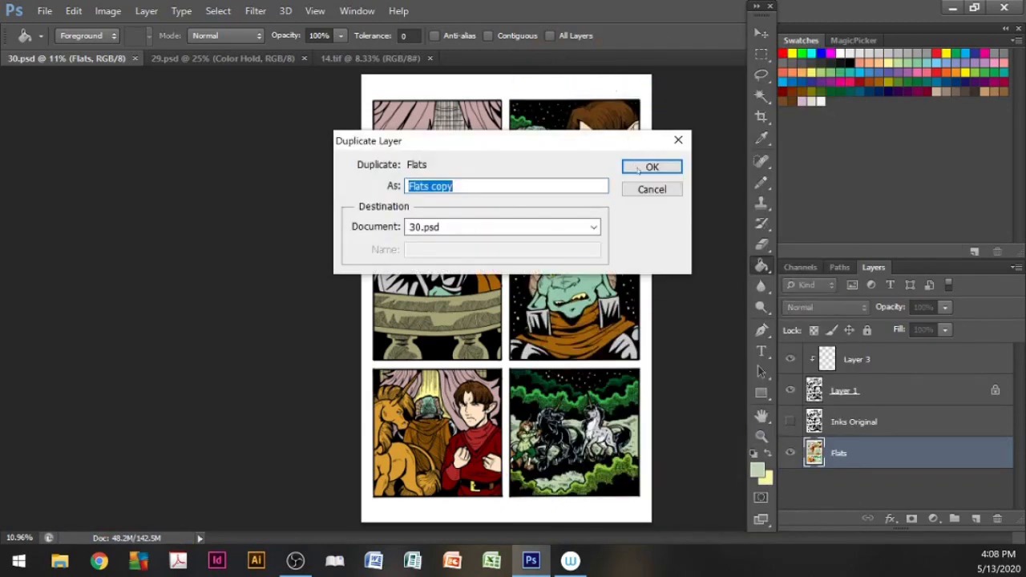
{"action": "left_click", "coordinate": [651, 166]}
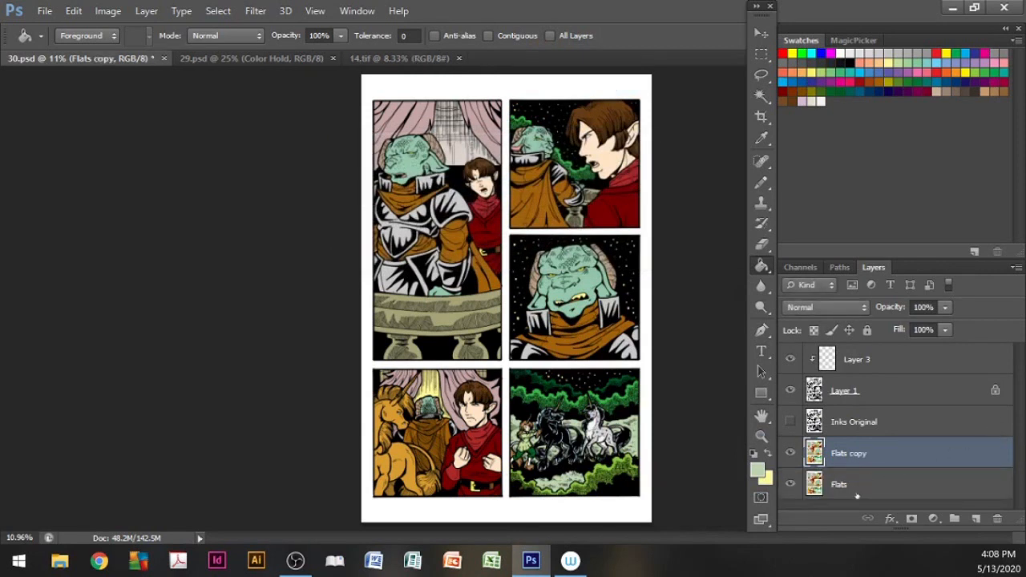
{"action": "double_click", "coordinate": [838, 484]}
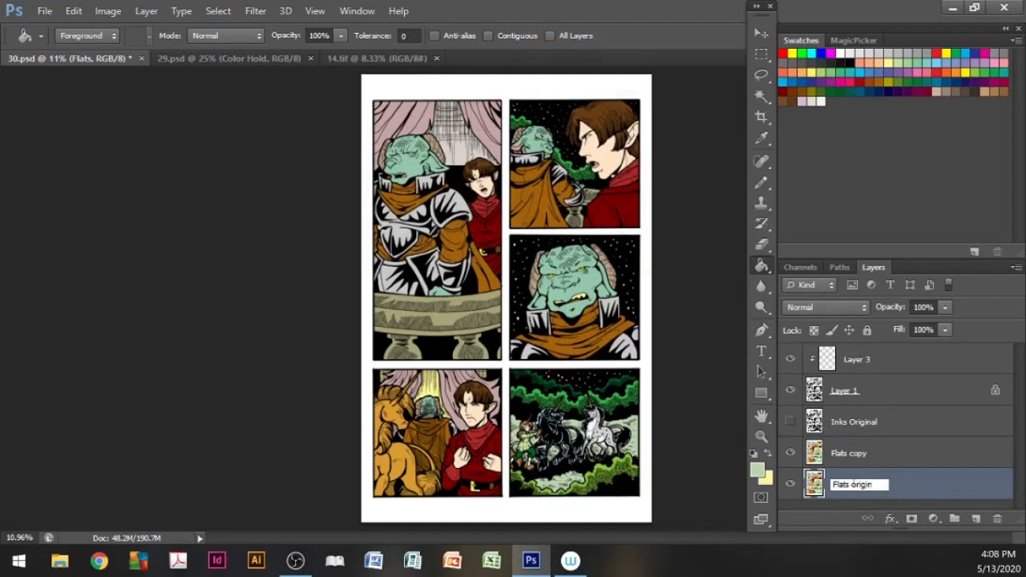
{"action": "type", "text": "original"}
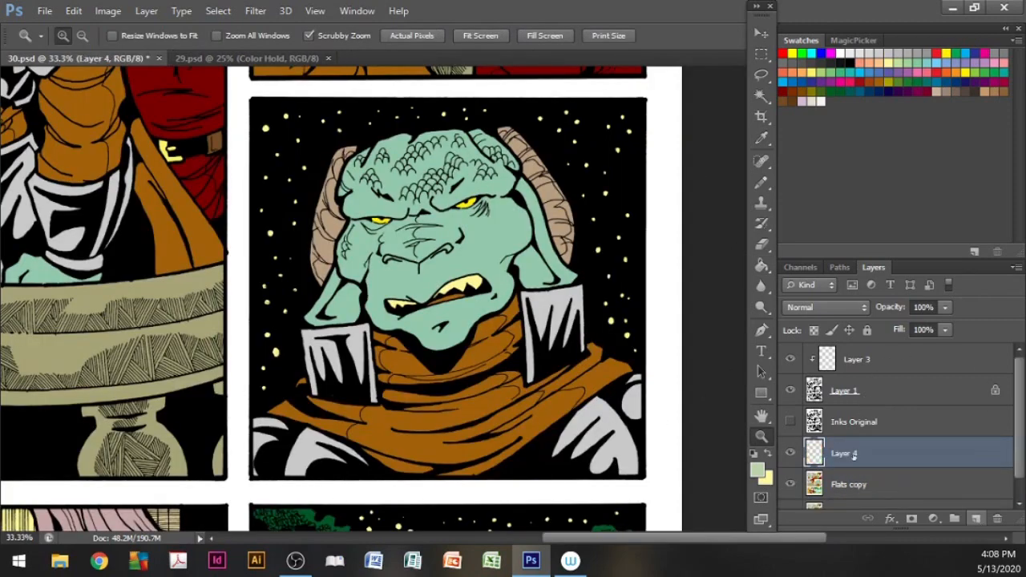
Name Layer 4 'Shadows' and set the foreground colour to pale pink d6bbd7.
{"action": "double_click", "coordinate": [856, 453]}
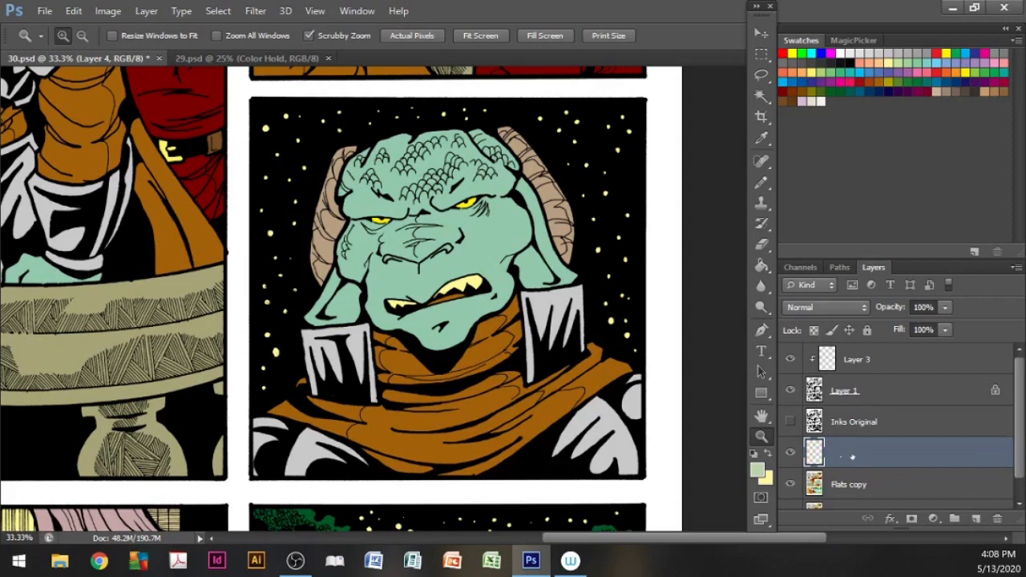
{"action": "double_click", "coordinate": [861, 451]}
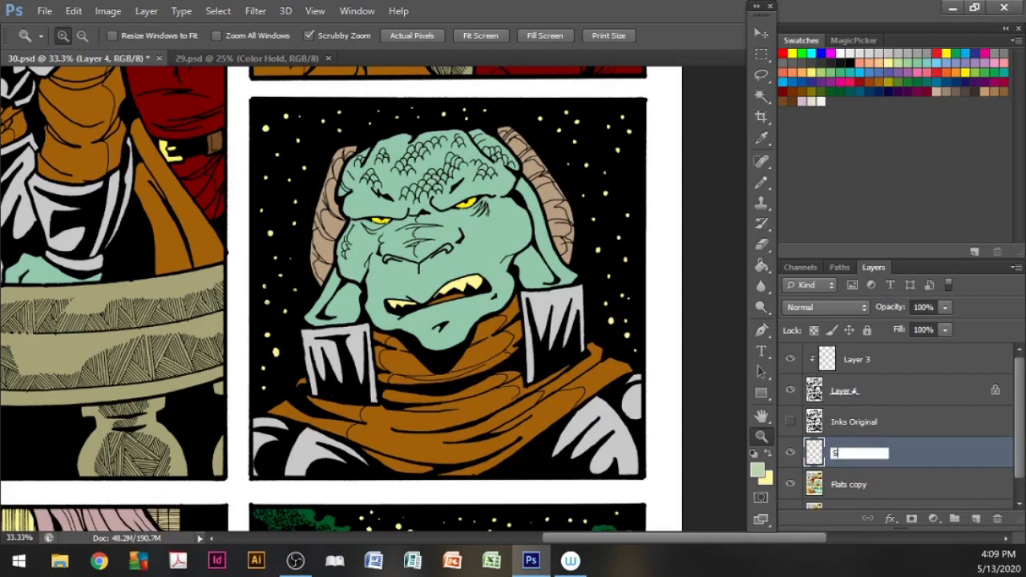
{"action": "type", "text": "Shadows"}
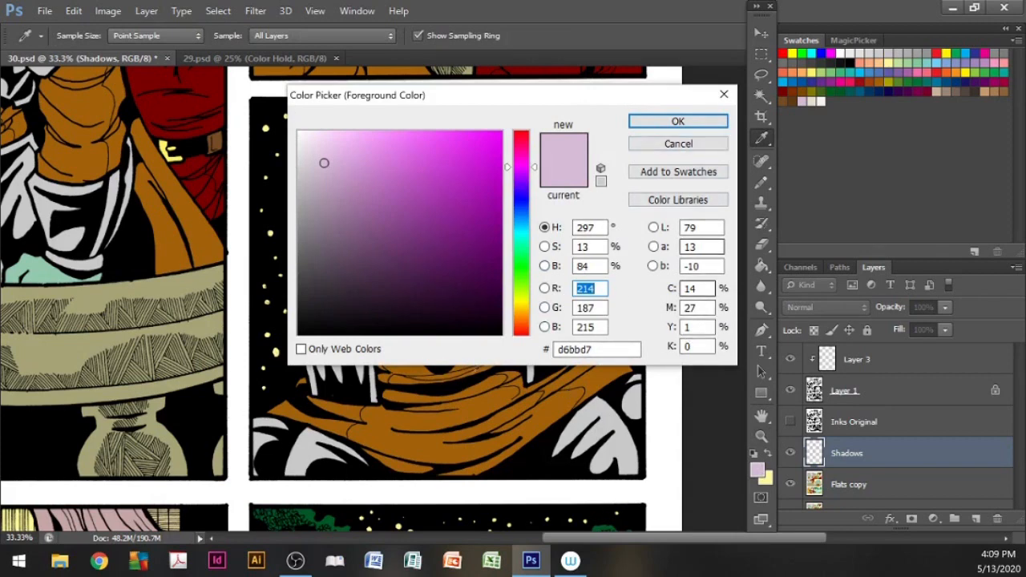
{"action": "mouse_move", "coordinate": [678, 144]}
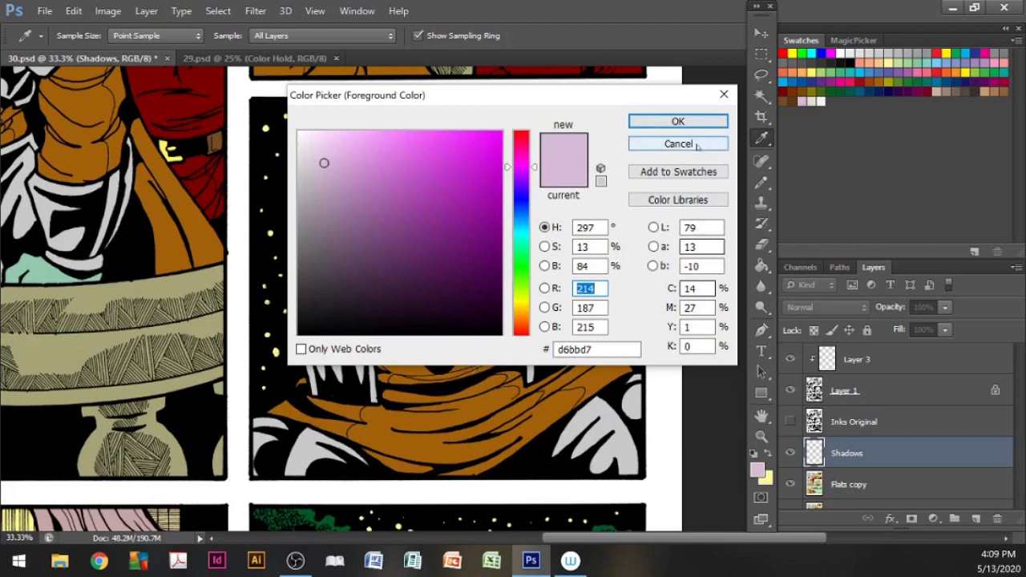
{"action": "left_click", "coordinate": [677, 143]}
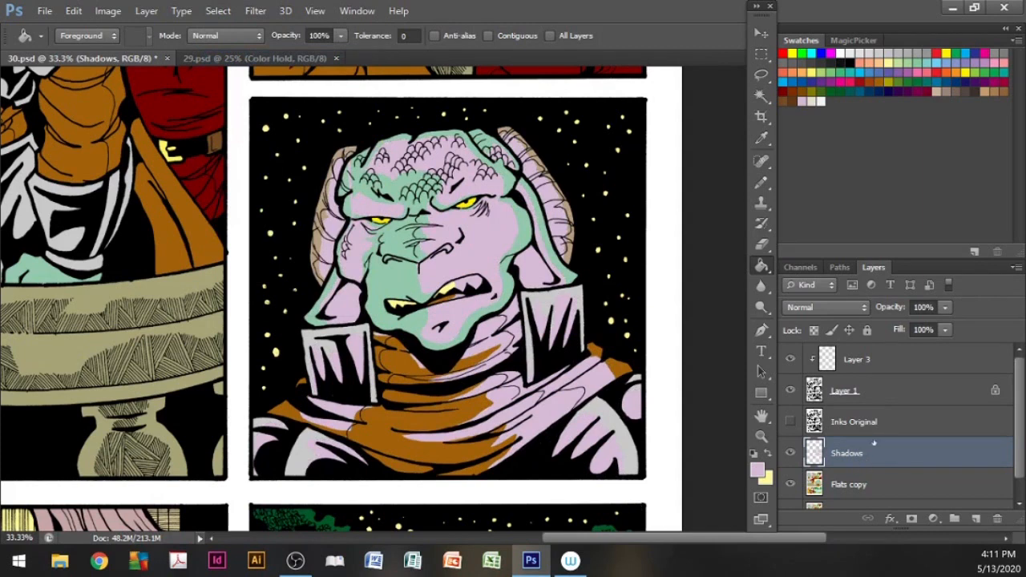
Set the Shadows layer's blend mode to Multiply.
{"action": "left_click", "coordinate": [825, 307]}
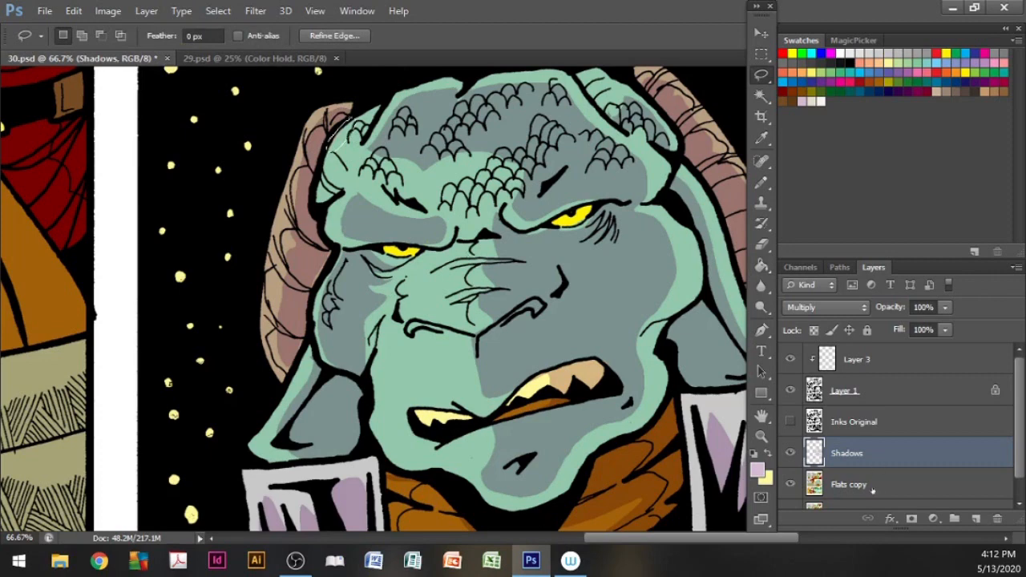
Set the Shadows layer to Multiply so the blue shadows darken the flat colours.
{"action": "left_click", "coordinate": [848, 484]}
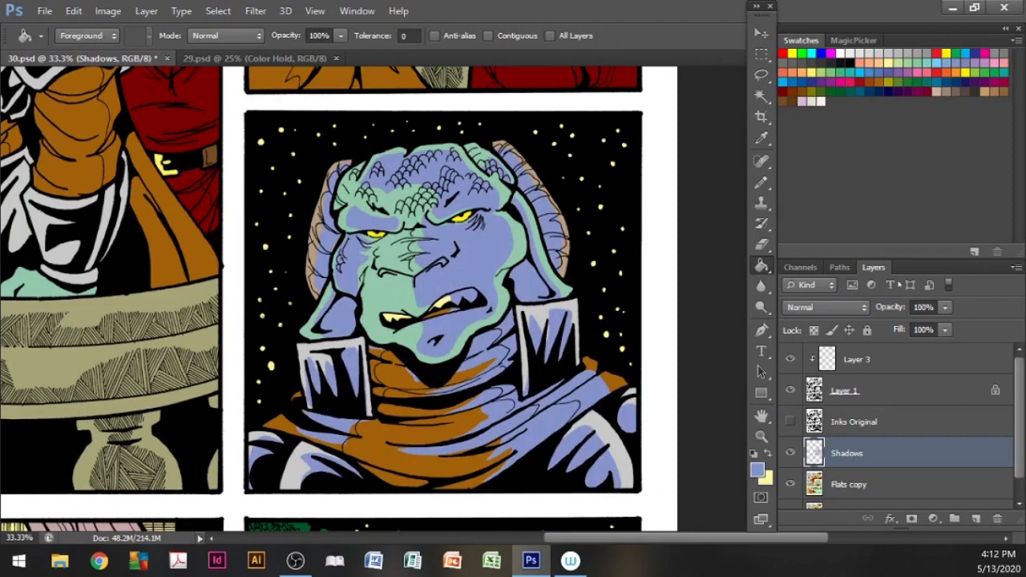
{"action": "left_click", "coordinate": [825, 307]}
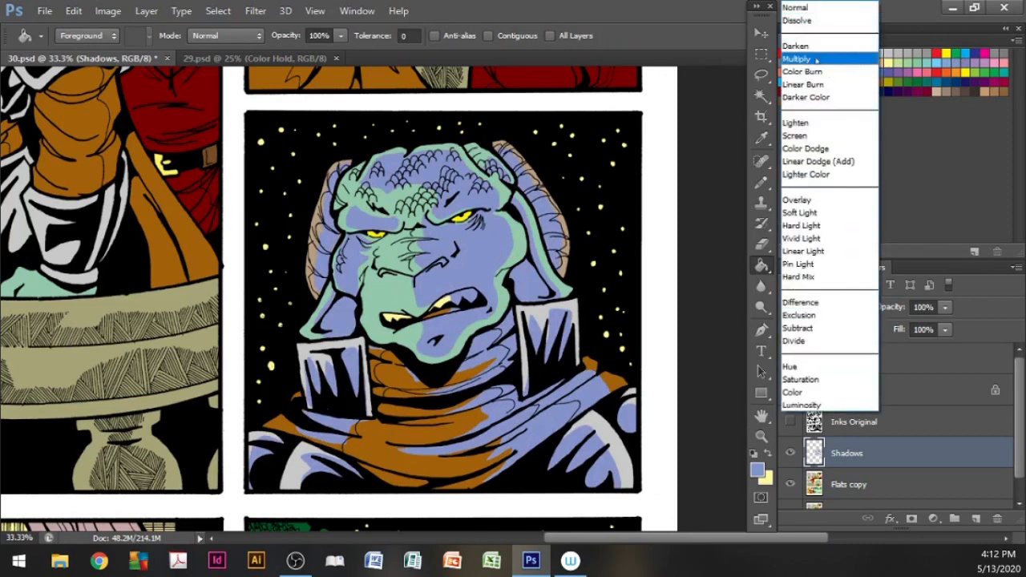
{"action": "left_click", "coordinate": [797, 58]}
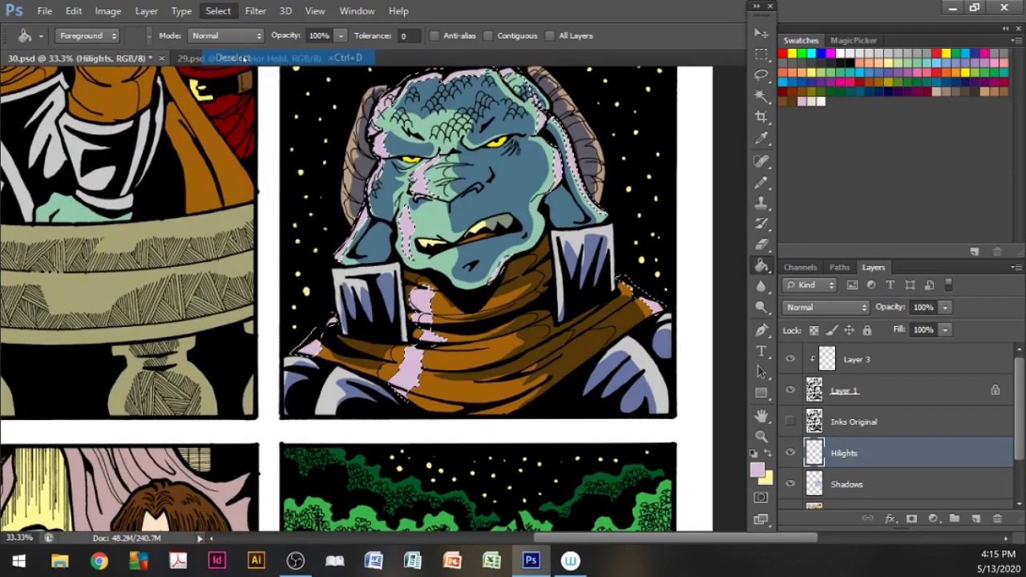
Deselect the current highlight selection.
{"action": "left_click", "coordinate": [825, 307]}
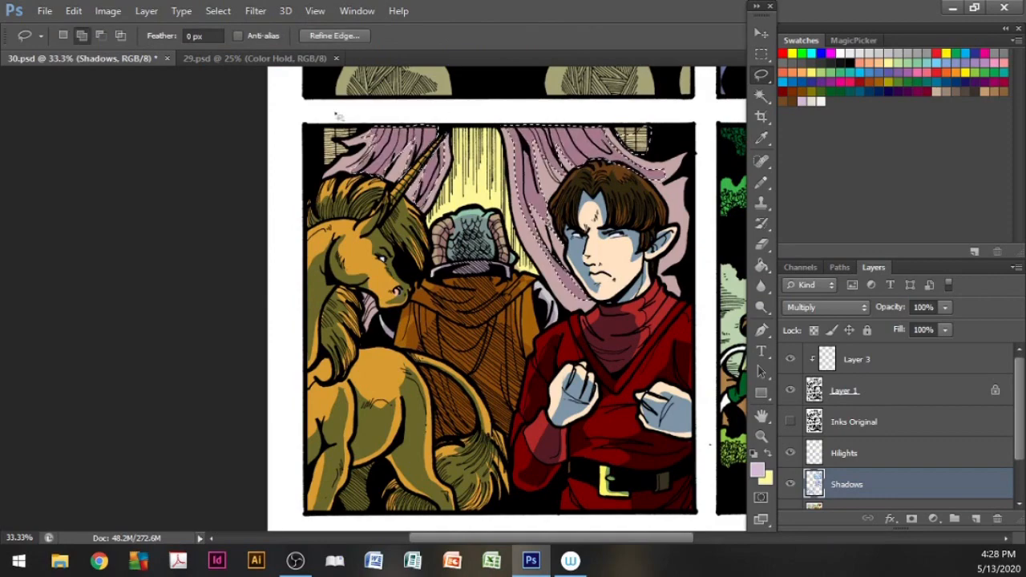
Begin outlining another shadow area on the bottom-left panel's characters.
{"action": "left_click", "coordinate": [844, 453]}
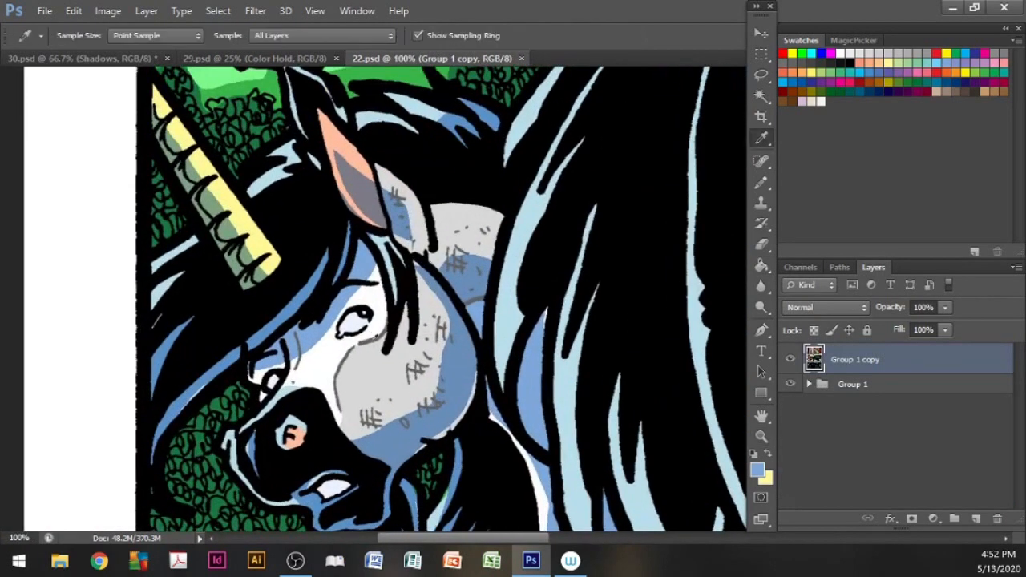
Switch back to 30.psd and rename the clipped Layer 3 to 'Color Hold'.
{"action": "left_click", "coordinate": [80, 57]}
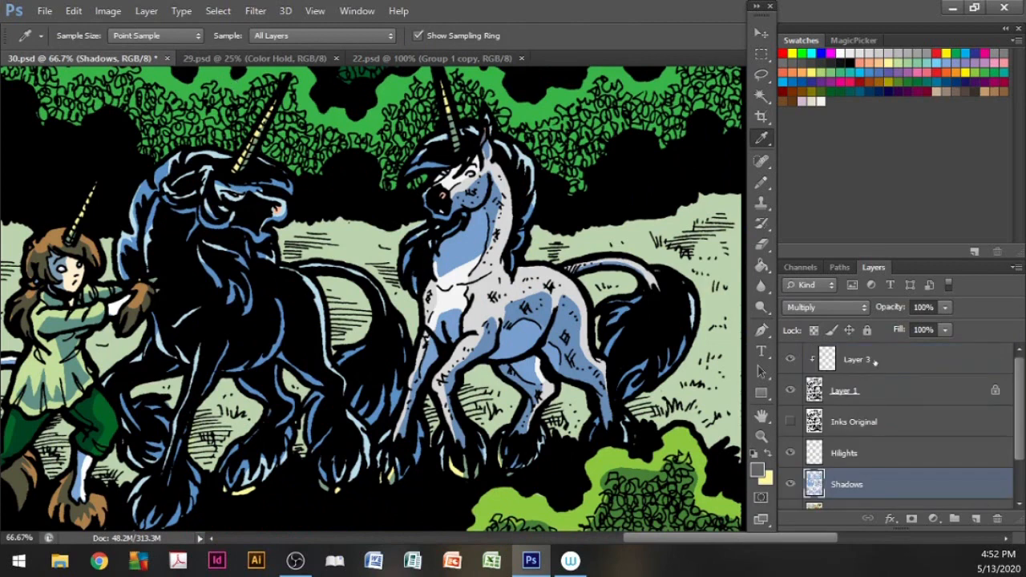
{"action": "double_click", "coordinate": [857, 359]}
{"action": "type", "text": "Color Hold"}
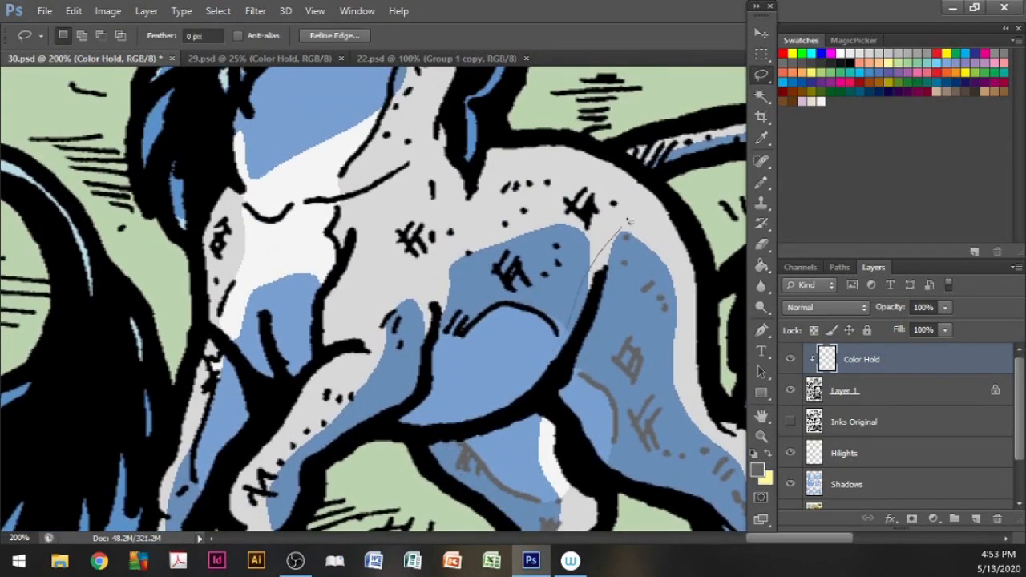
Lasso line art on the white unicorn, then select the Luminosity Hilights layer.
{"action": "left_click_drag", "start_coordinate": [629, 221], "coordinate": [561, 300]}
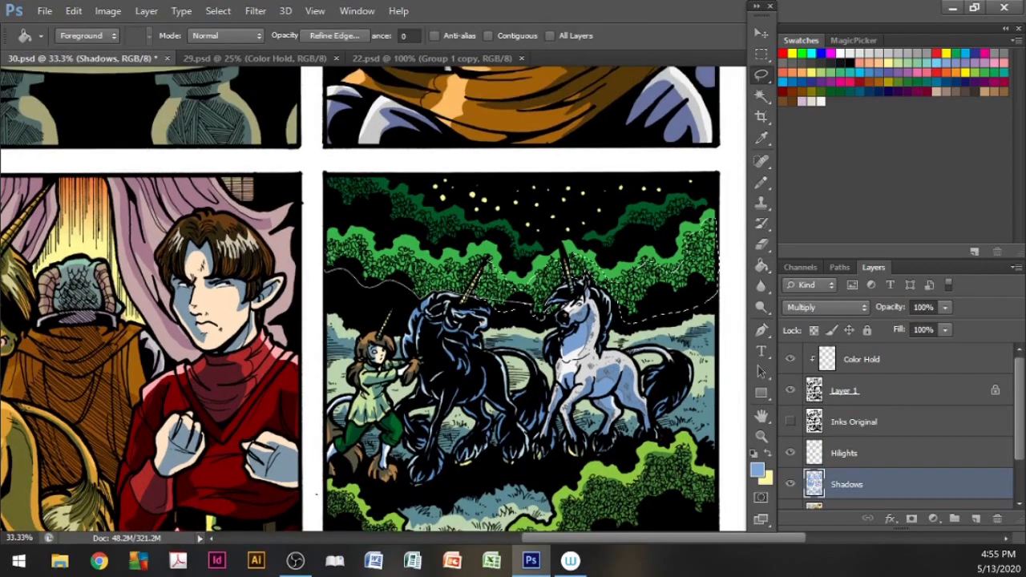
{"action": "left_click", "coordinate": [845, 453]}
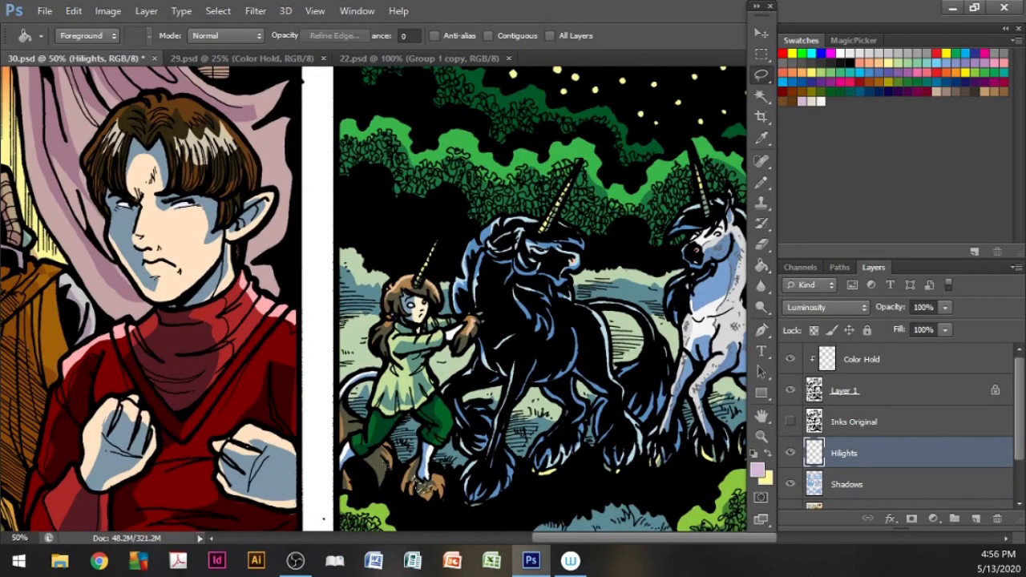